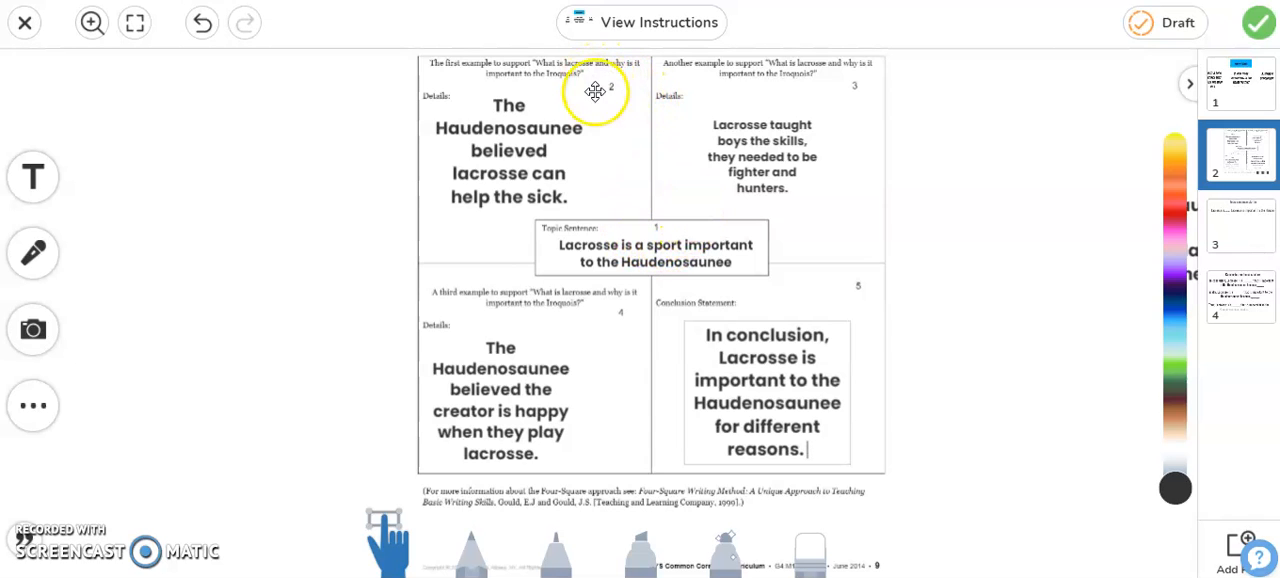
mouse_move(844, 72)
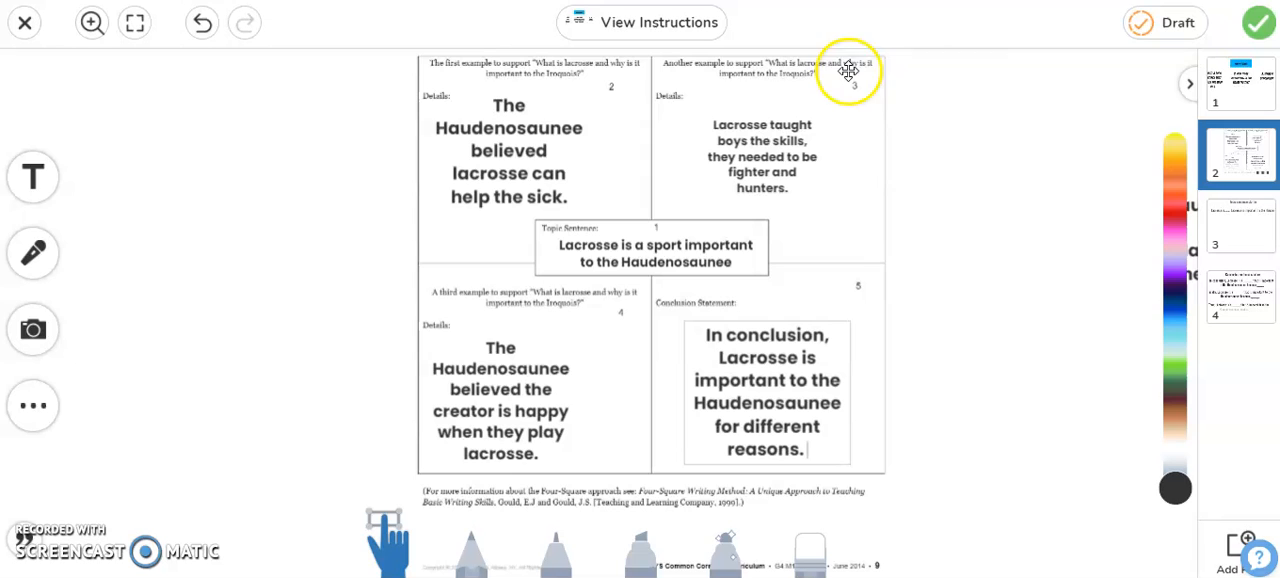
mouse_move(644, 304)
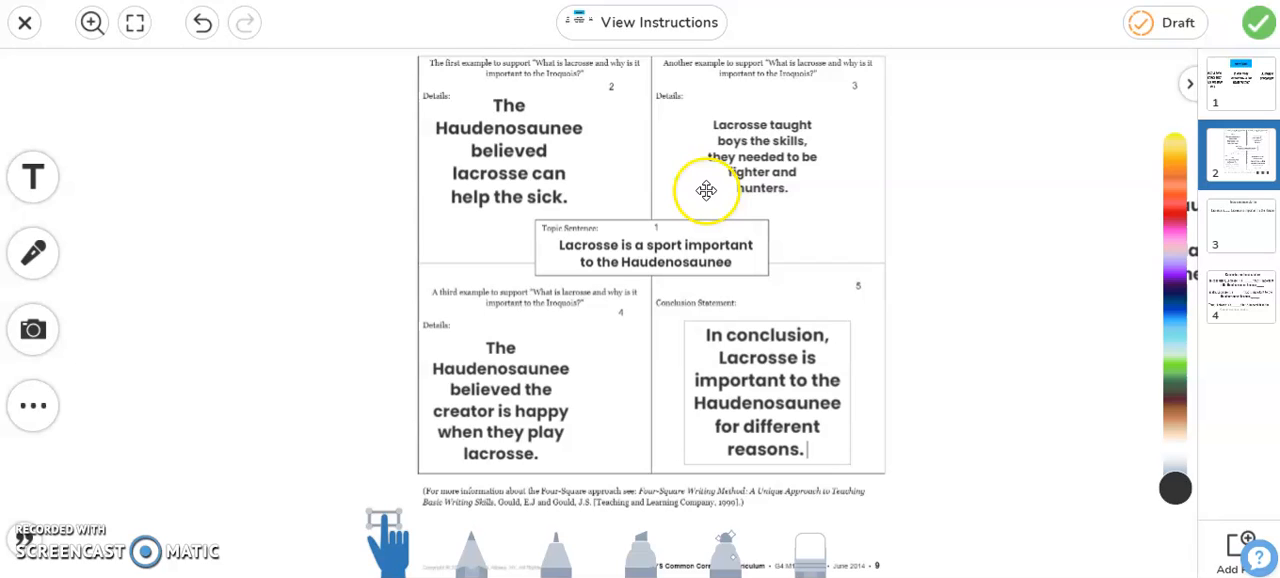
mouse_move(666, 212)
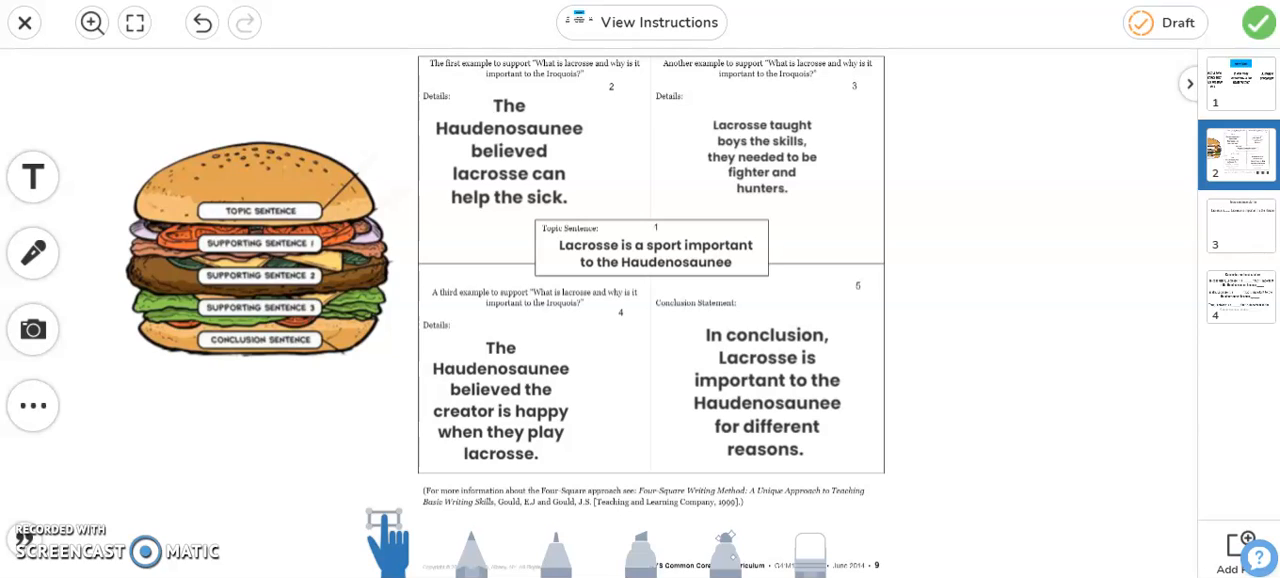
mouse_move(344, 192)
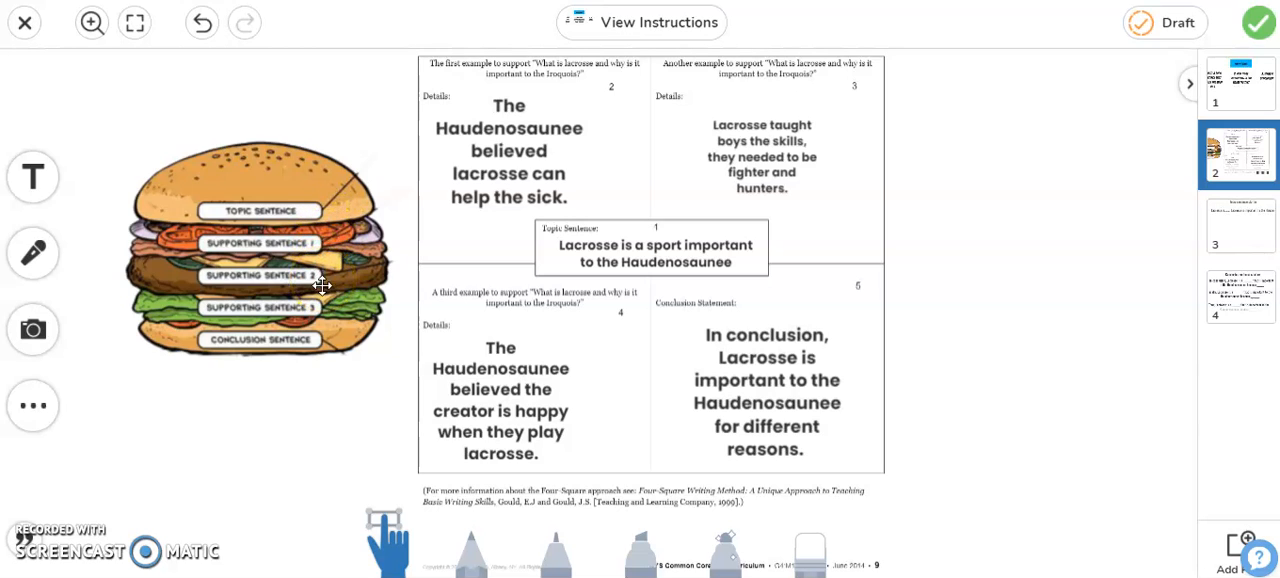
mouse_move(324, 316)
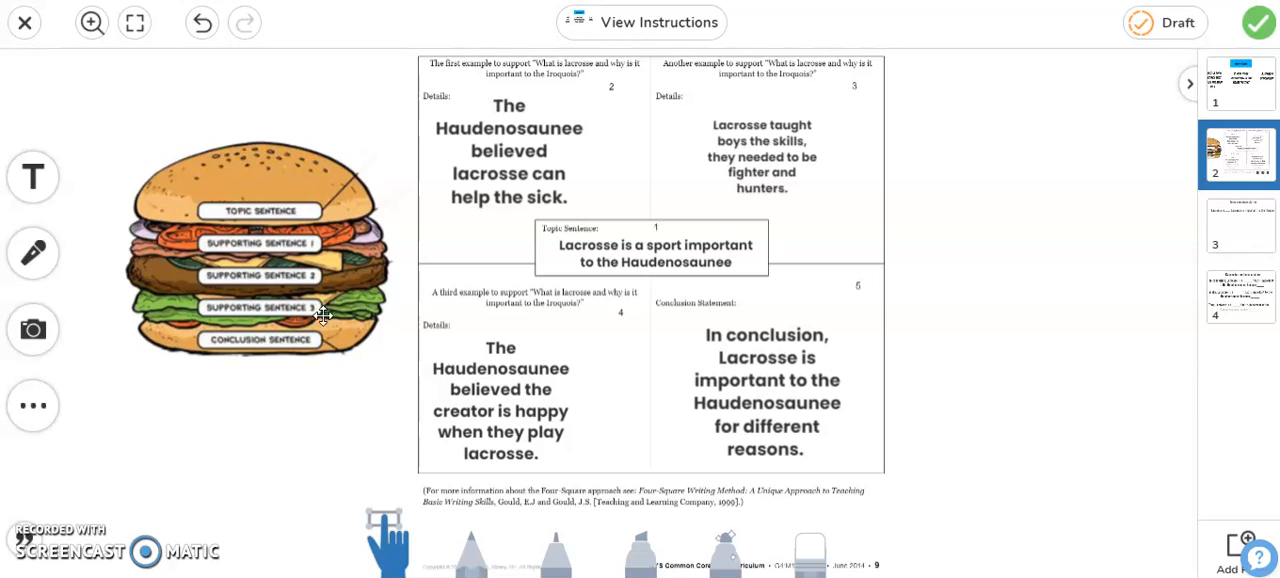
mouse_move(324, 356)
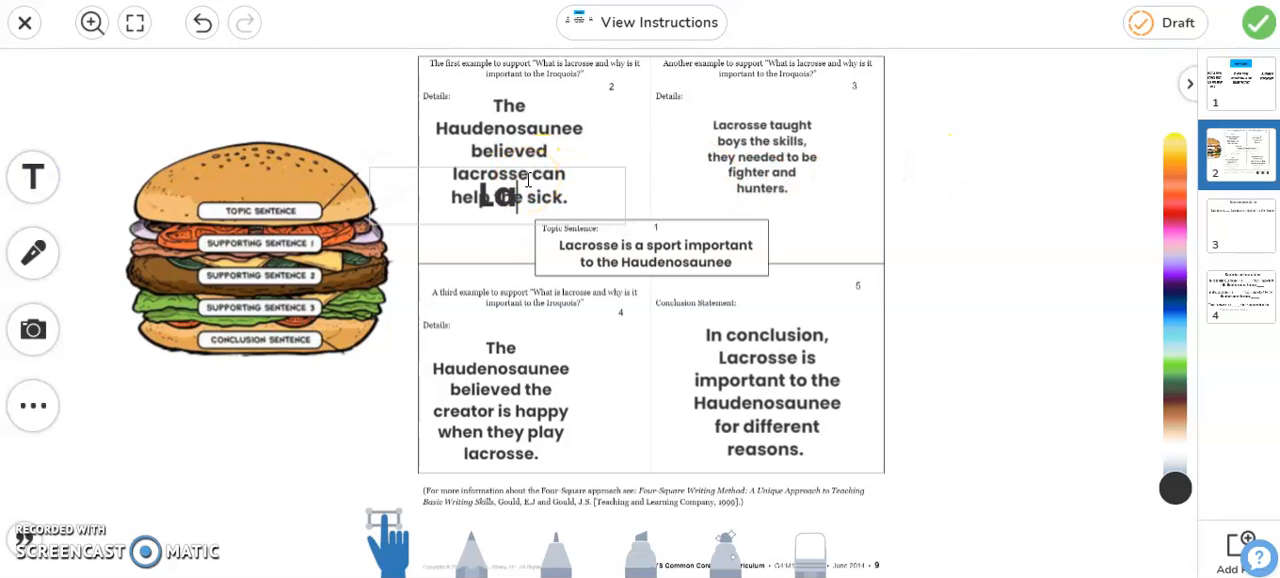
Step: Write the topic sentence "Lacrosse is a sport important to the Haudenosaunee." in a new text box
text(Lacrosse is a sport)
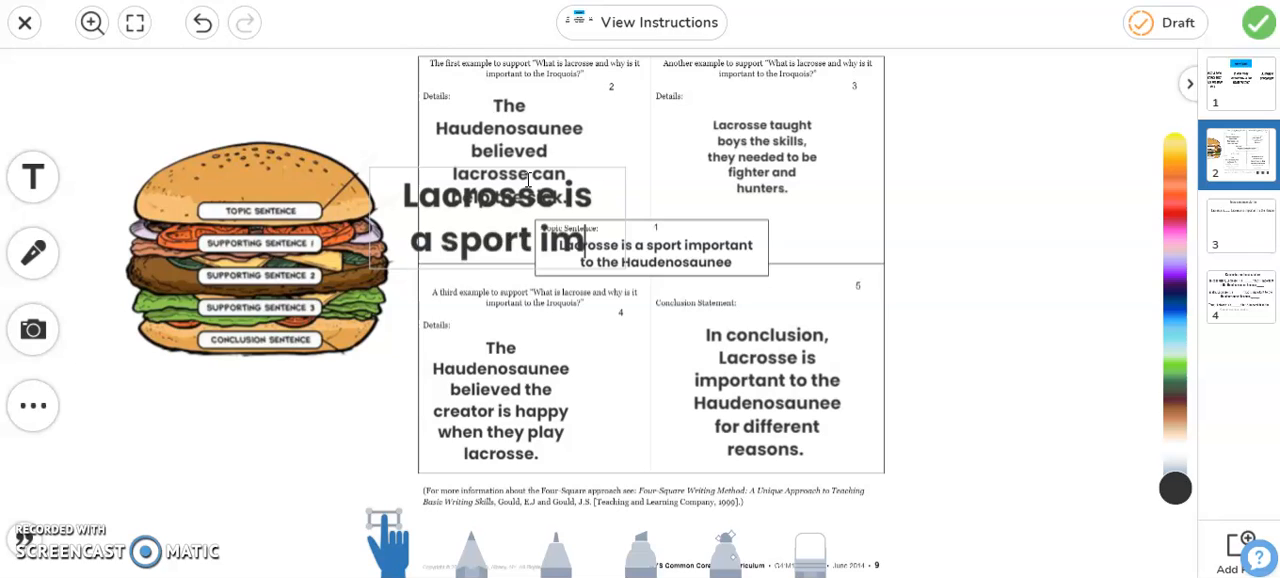
text(important to the)
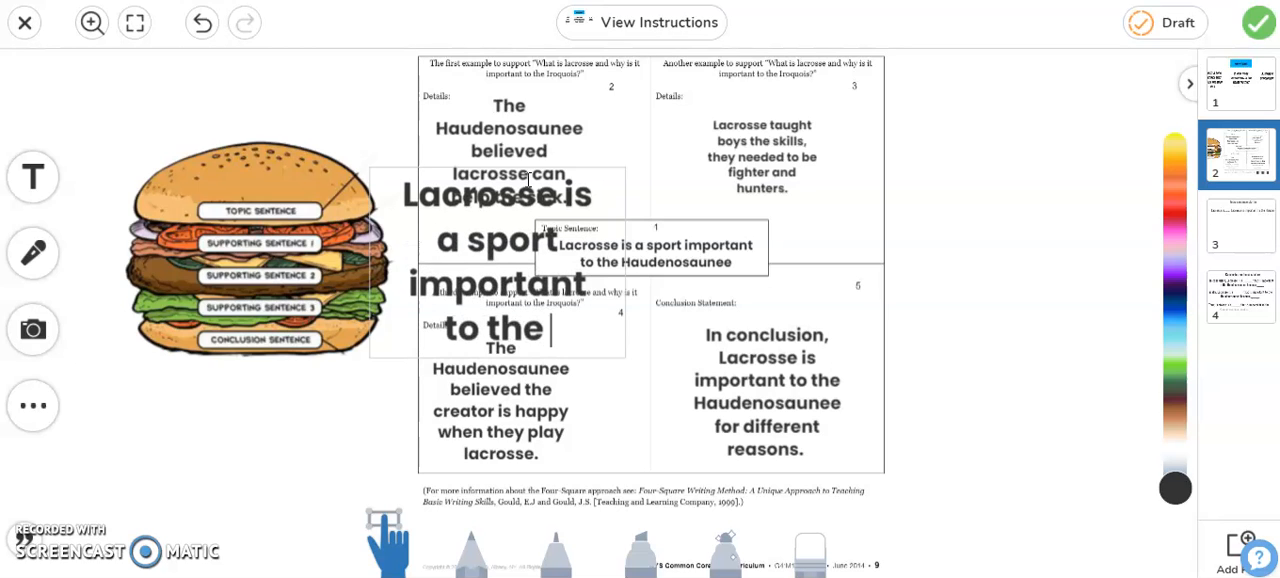
text(Haudenosaunee)
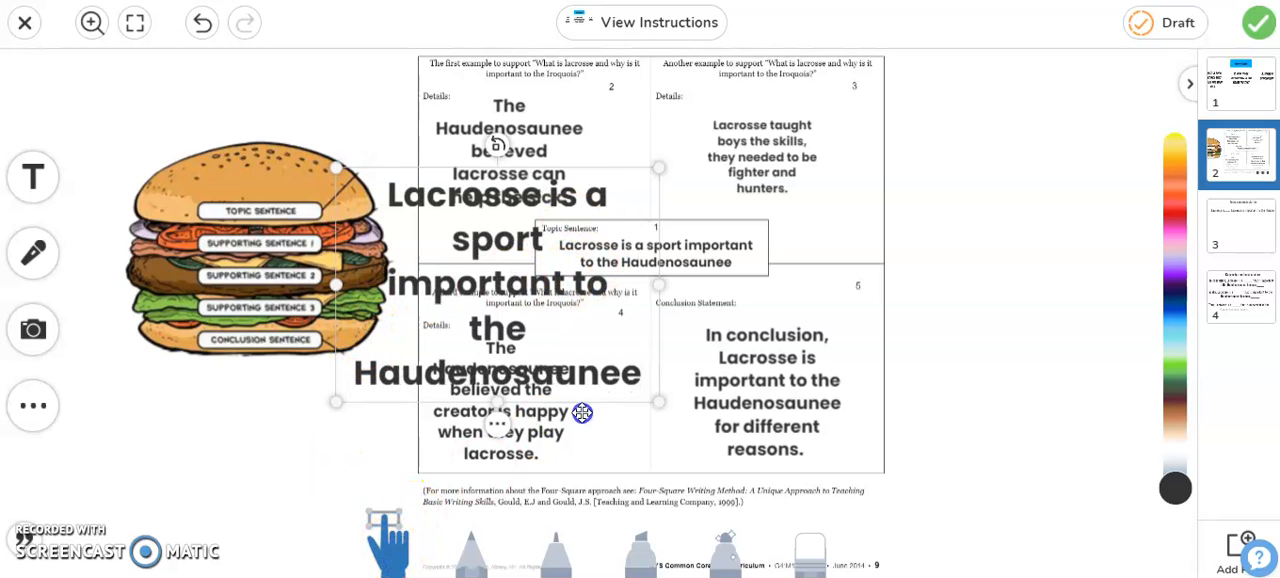
Step: Move the topic sentence box right of the organizer, widen it and place the cursor after the sentence
drag(496, 284, 960, 76)
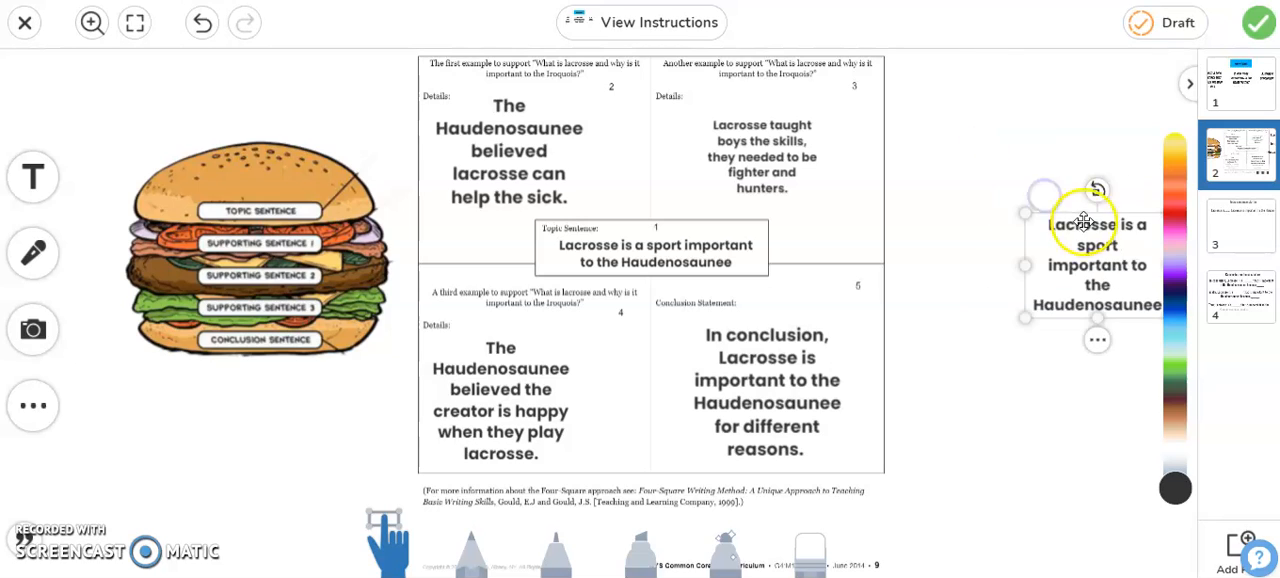
drag(1096, 264, 1004, 130)
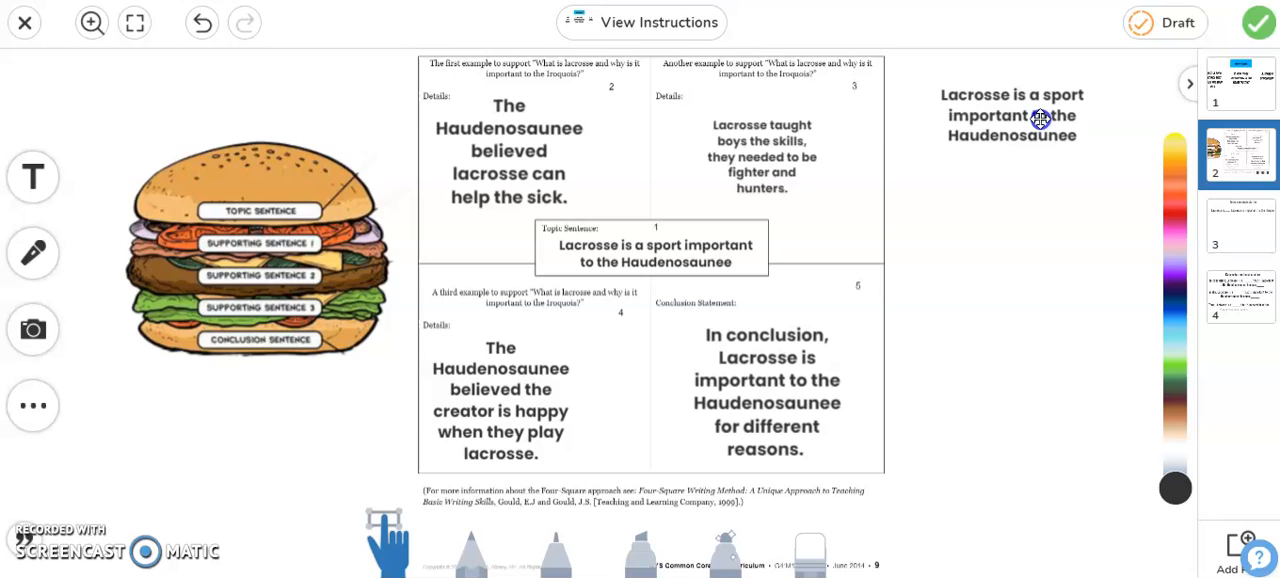
double_click(1002, 136)
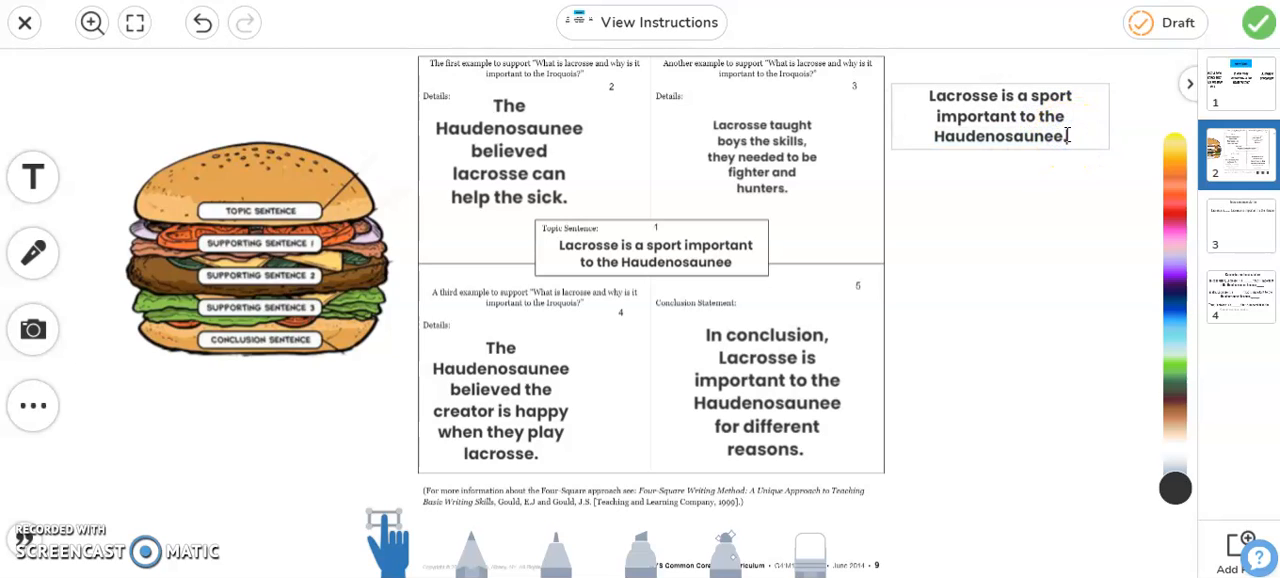
triple_click(1000, 116)
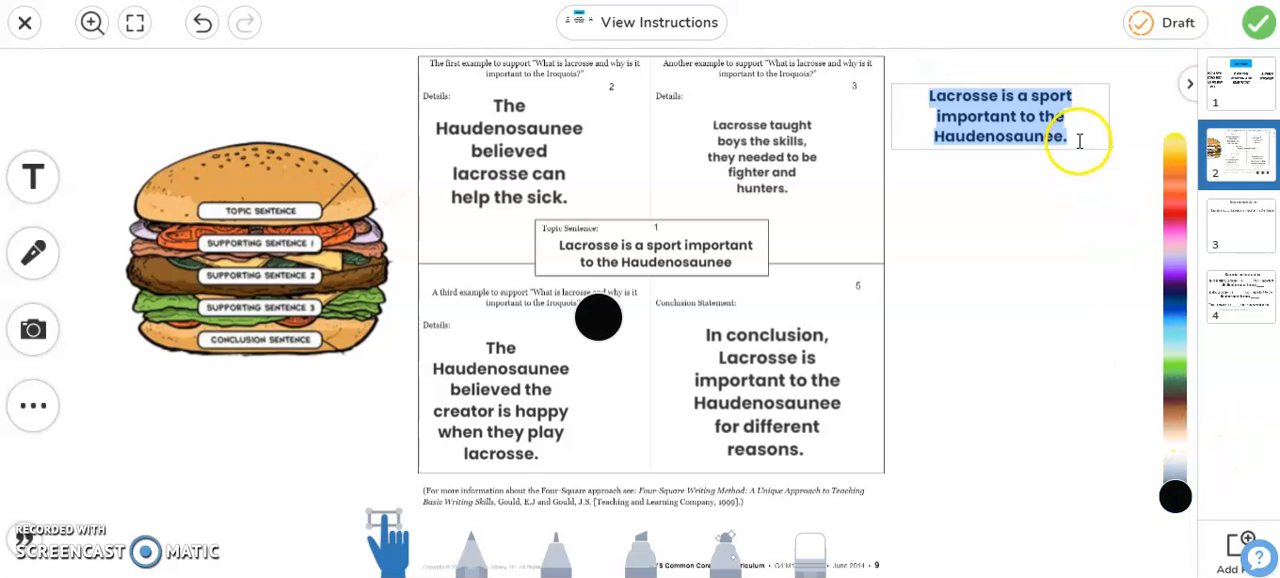
click(1080, 138)
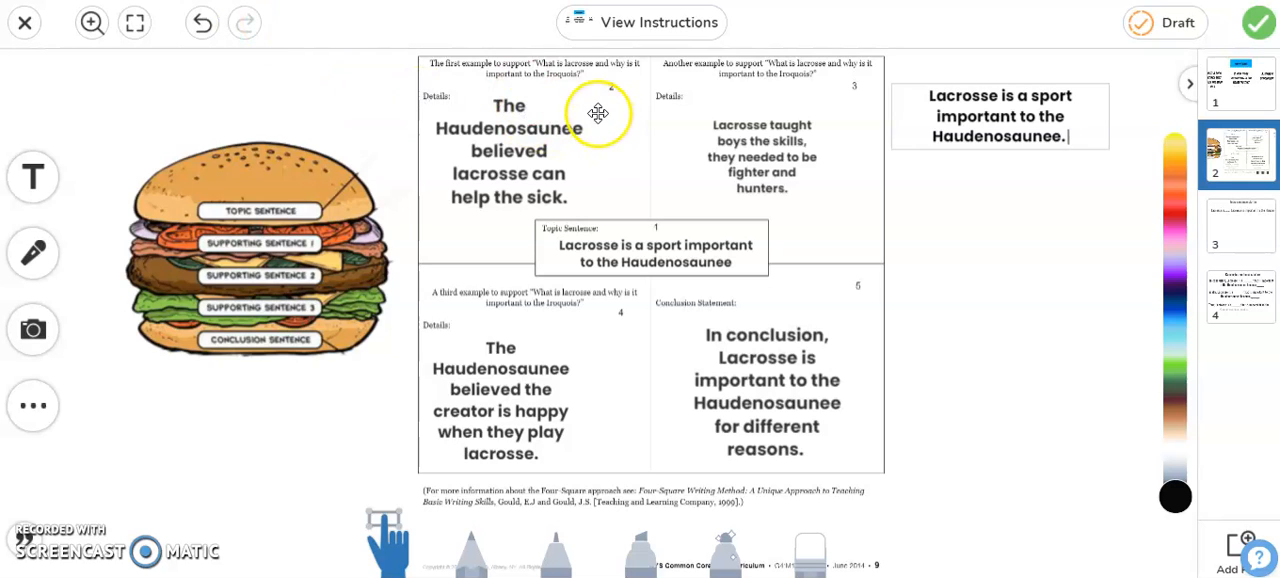
mouse_move(522, 236)
text( The Haud)
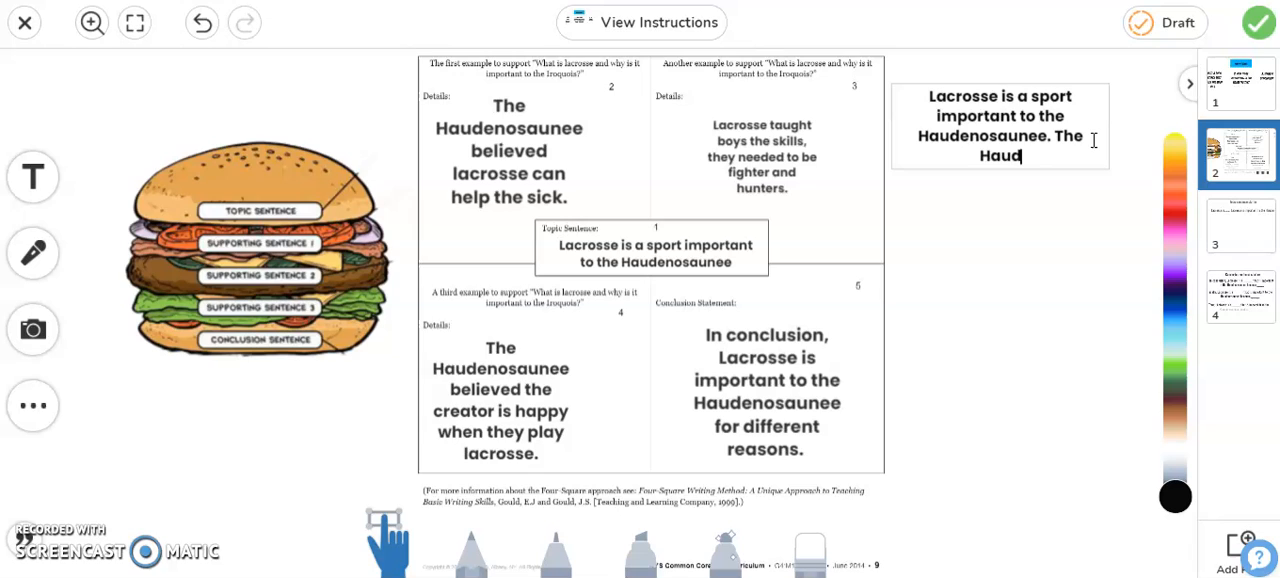
Step: Add the detail that the Haudenosaunee believed lacrosse can help the sick
text(enosaune)
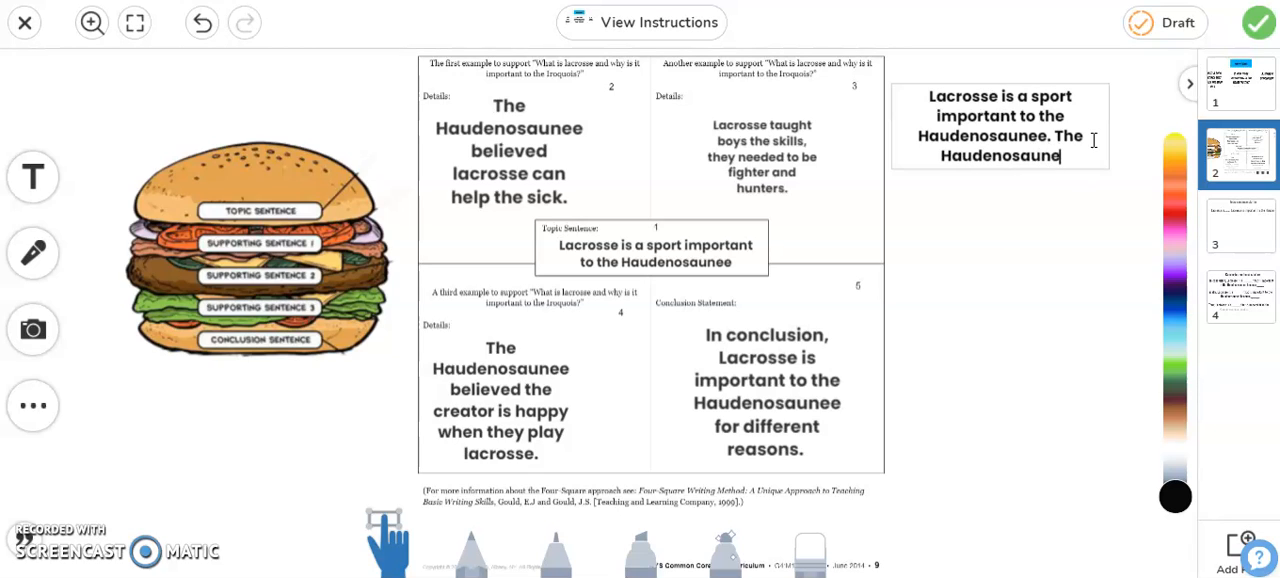
text(believed)
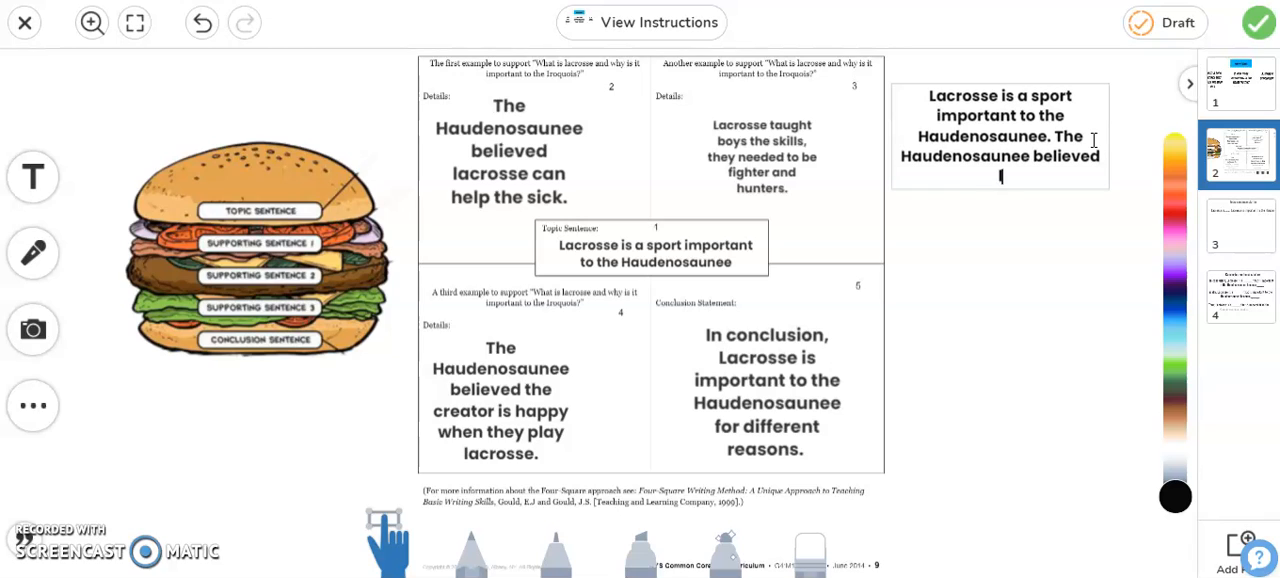
text(lacrosse can)
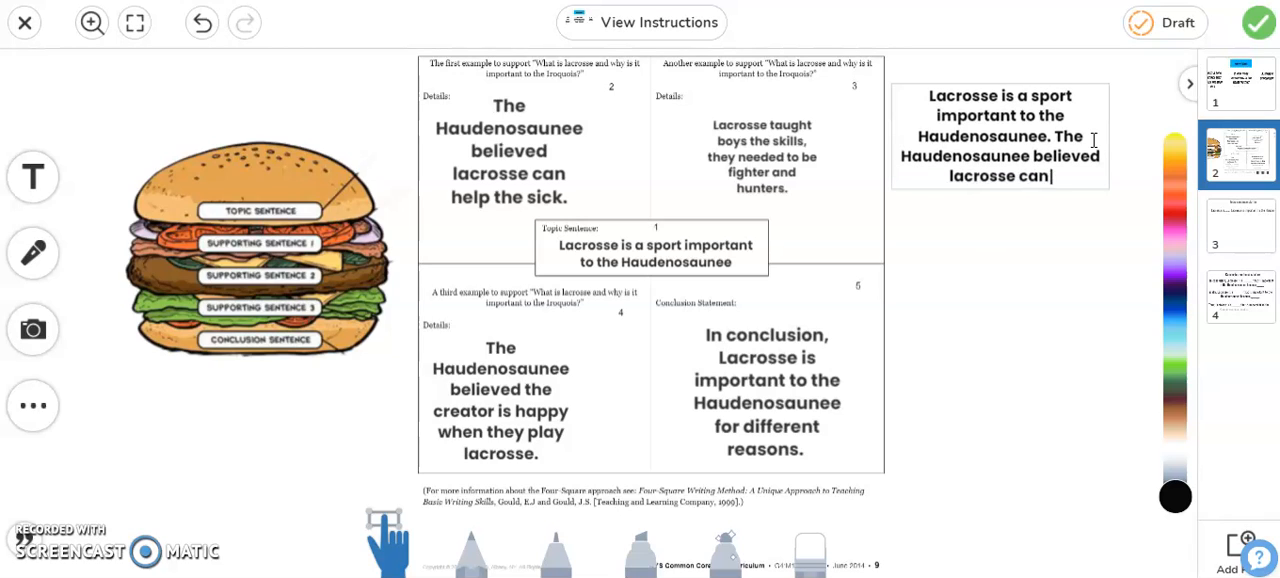
text(help the sick)
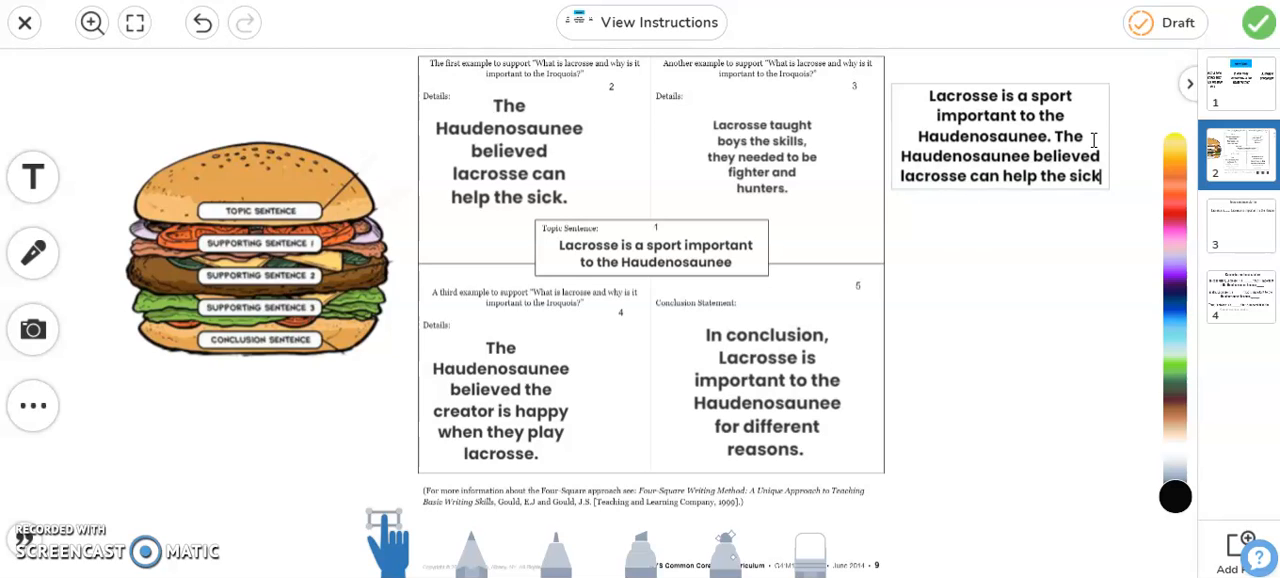
text(.)
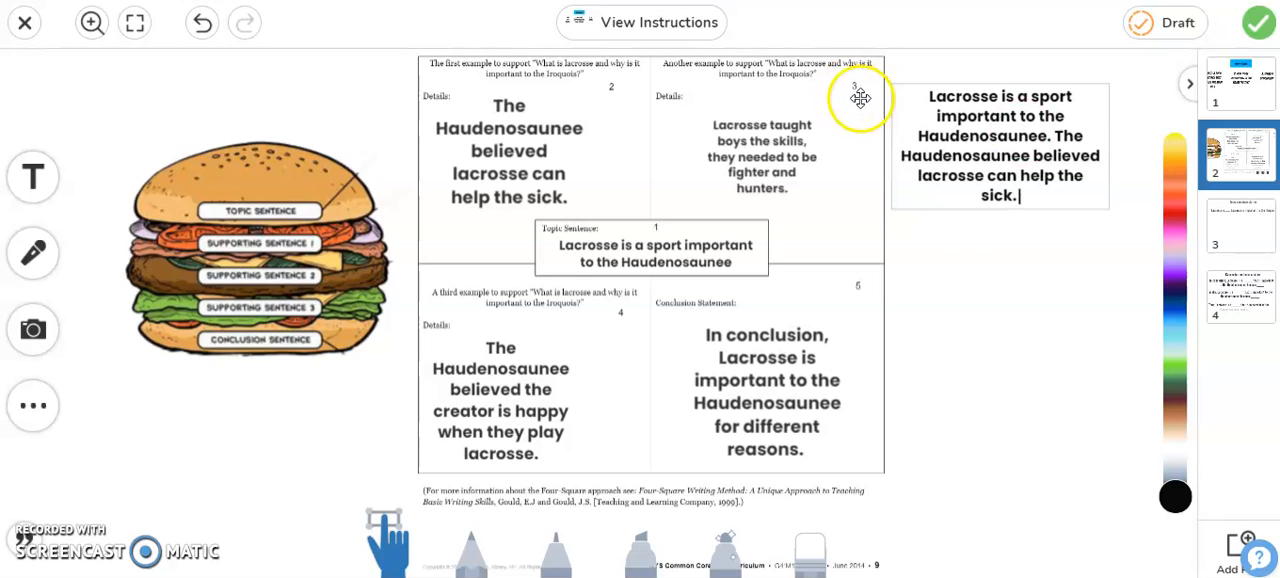
mouse_move(782, 116)
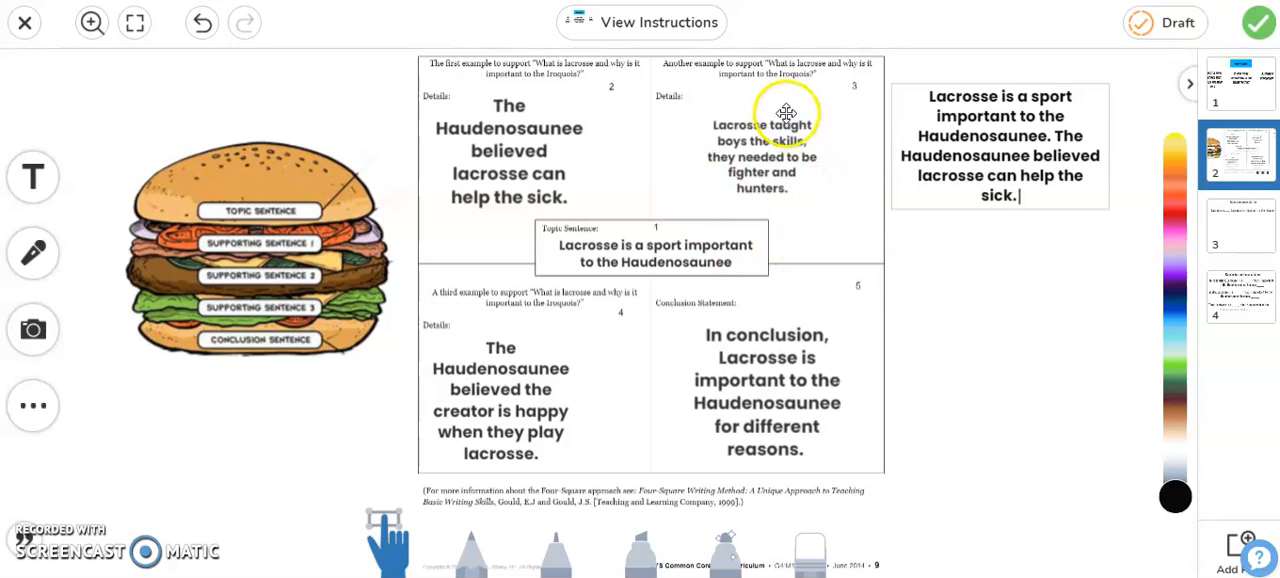
mouse_move(822, 176)
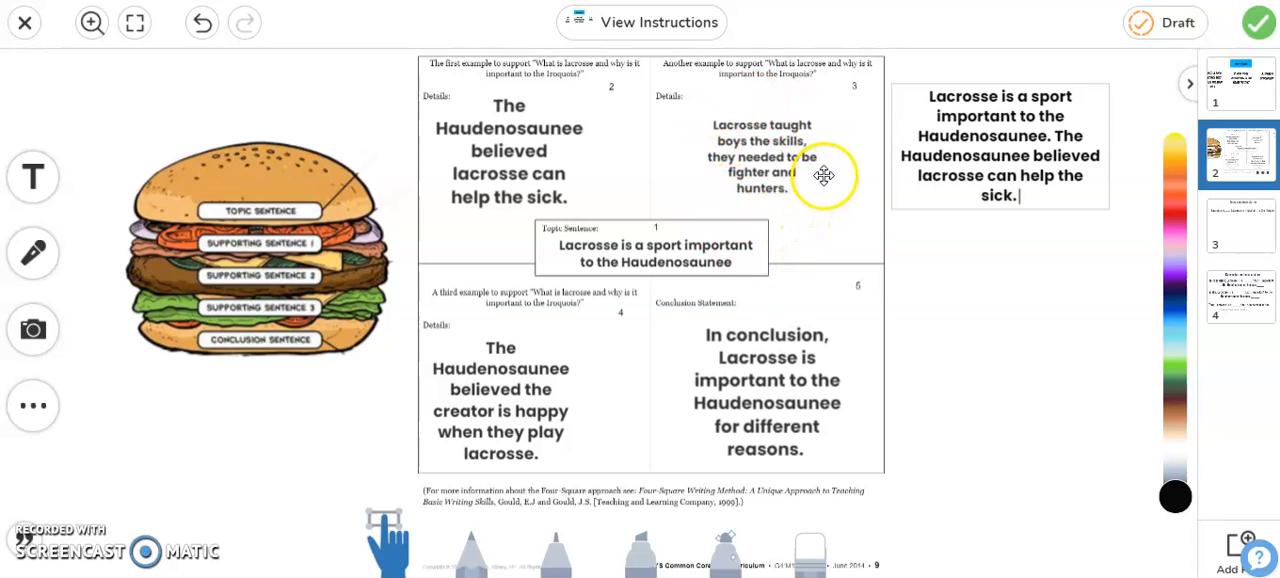
mouse_move(750, 170)
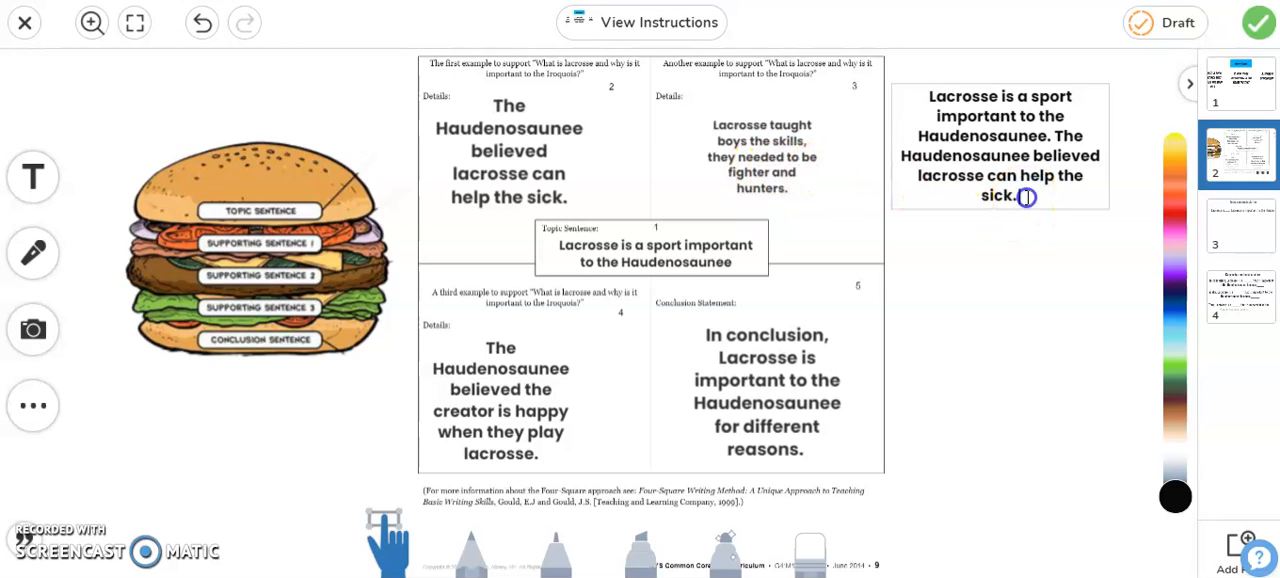
Step: Add the detail that lacrosse taught boys the skills needed to be fighters and hunters
text(La)
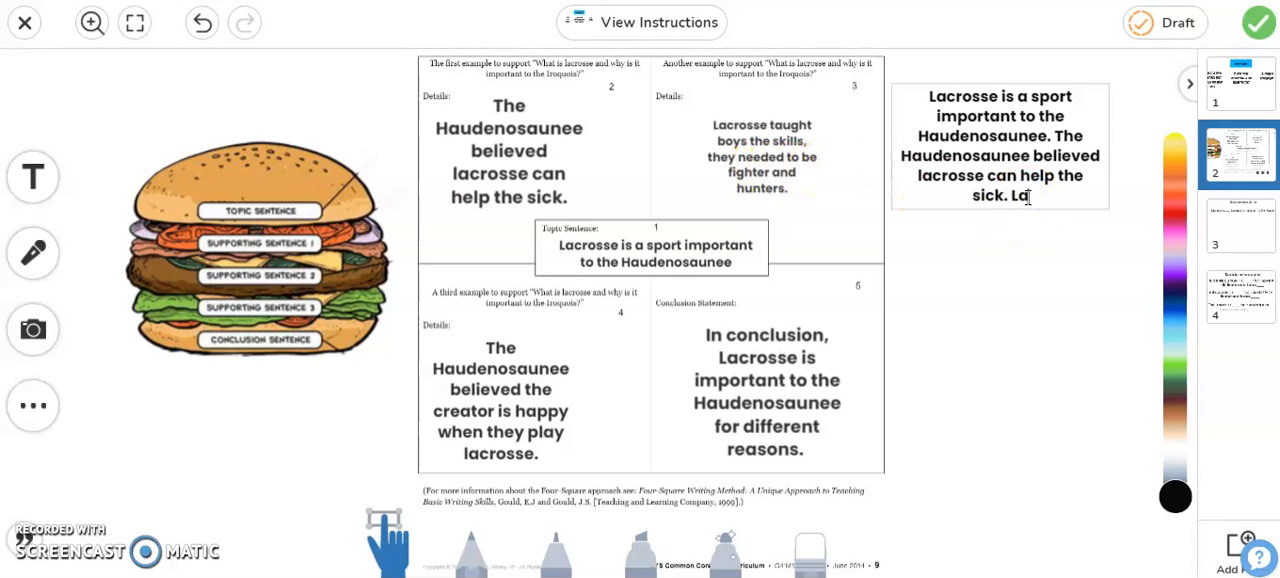
text(acrosse t)
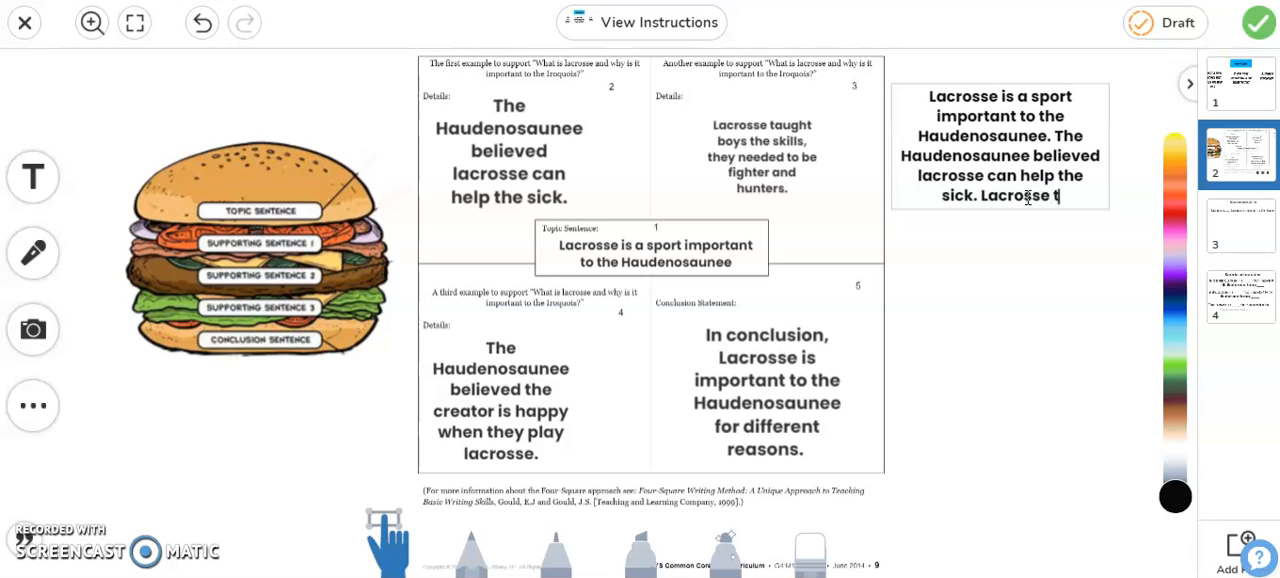
text(aught boys)
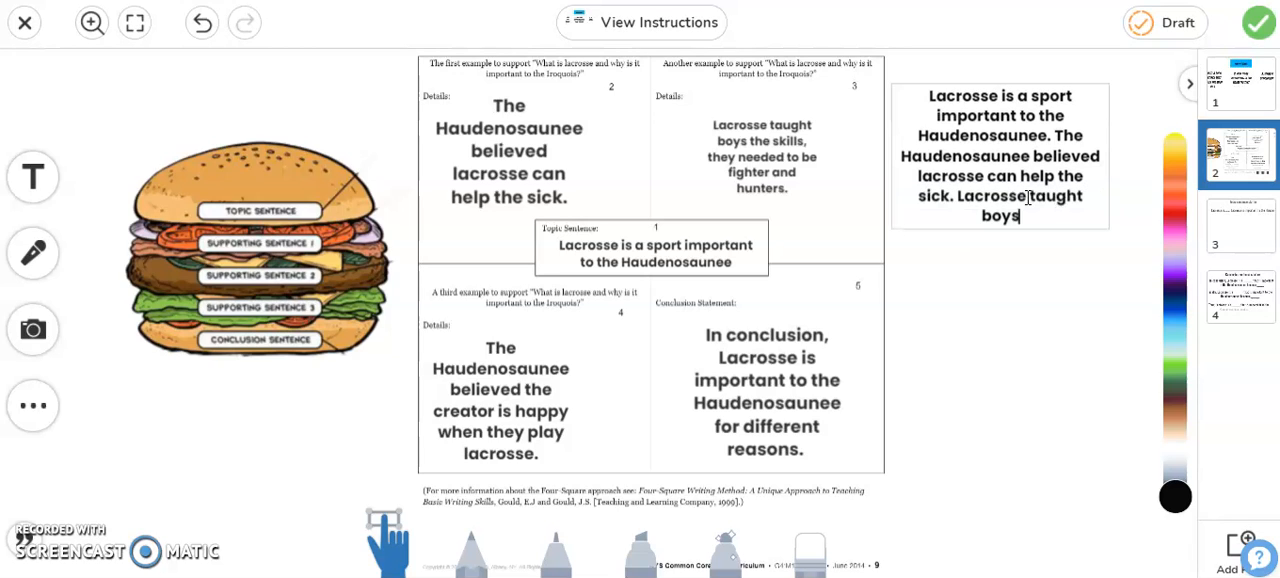
text(the skills, they)
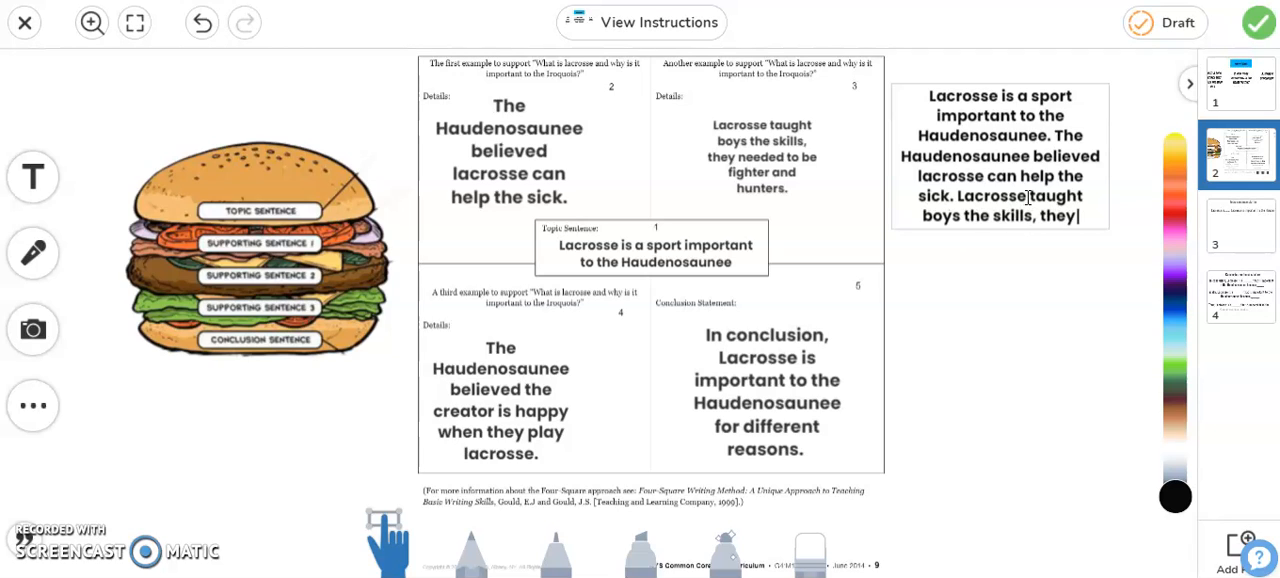
text(needed to be)
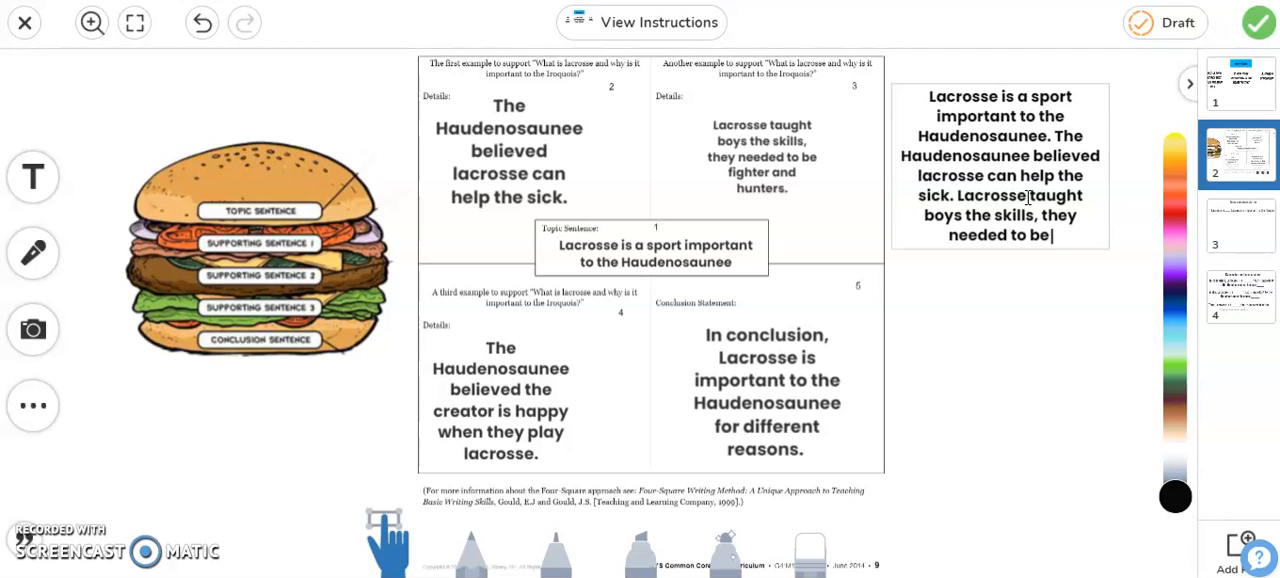
text(fighters and hunters.)
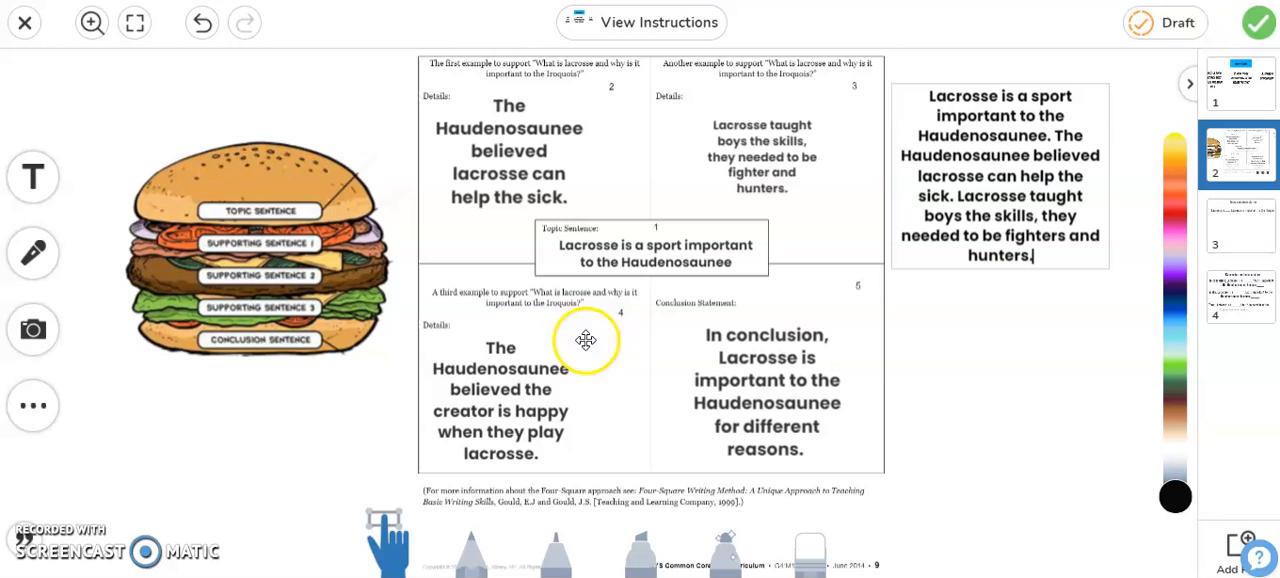
mouse_move(562, 344)
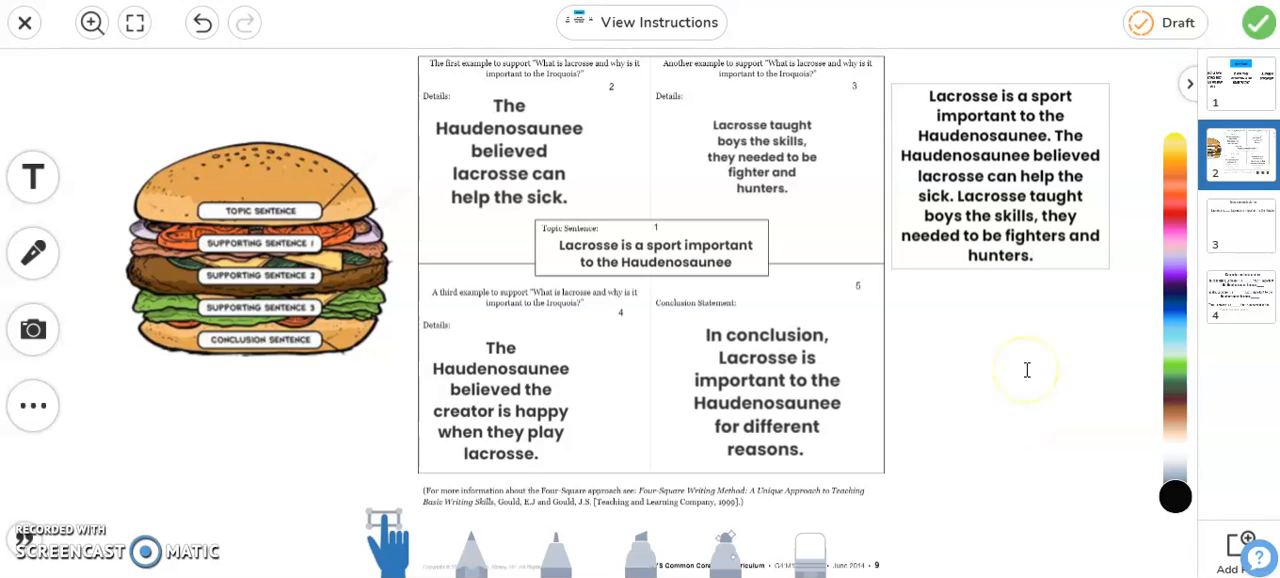
Step: Add the sentence that the Haudenosaunee believed the creator is happy when they play lacrosse
text(The Haudenosaunee believed the creator is)
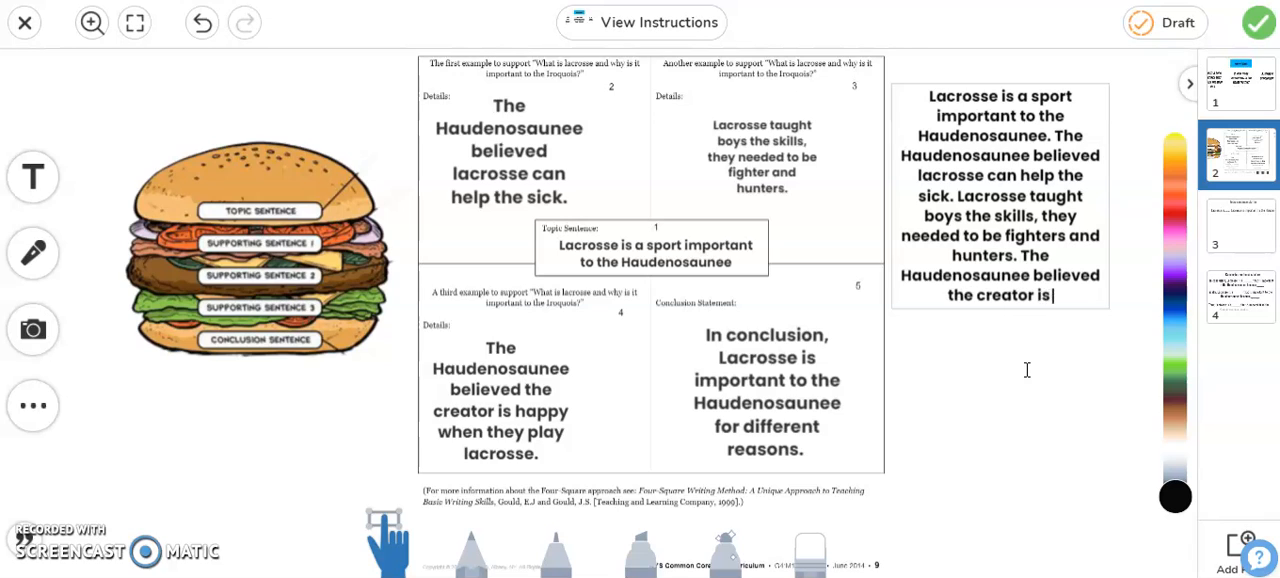
text(happy when they play lac)
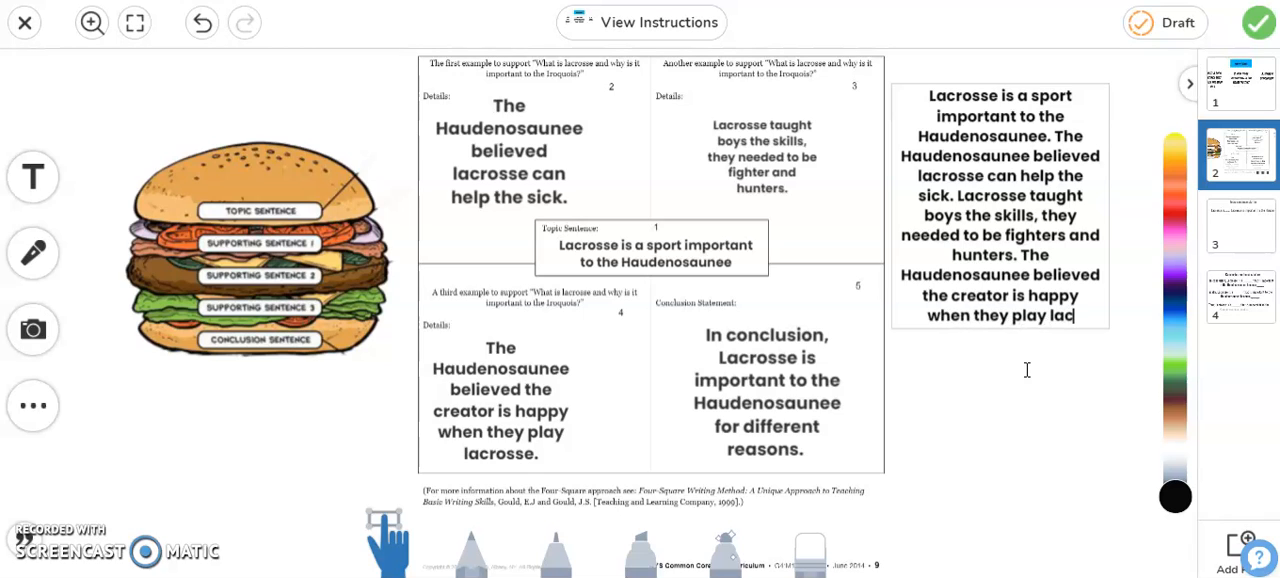
text(rosse.)
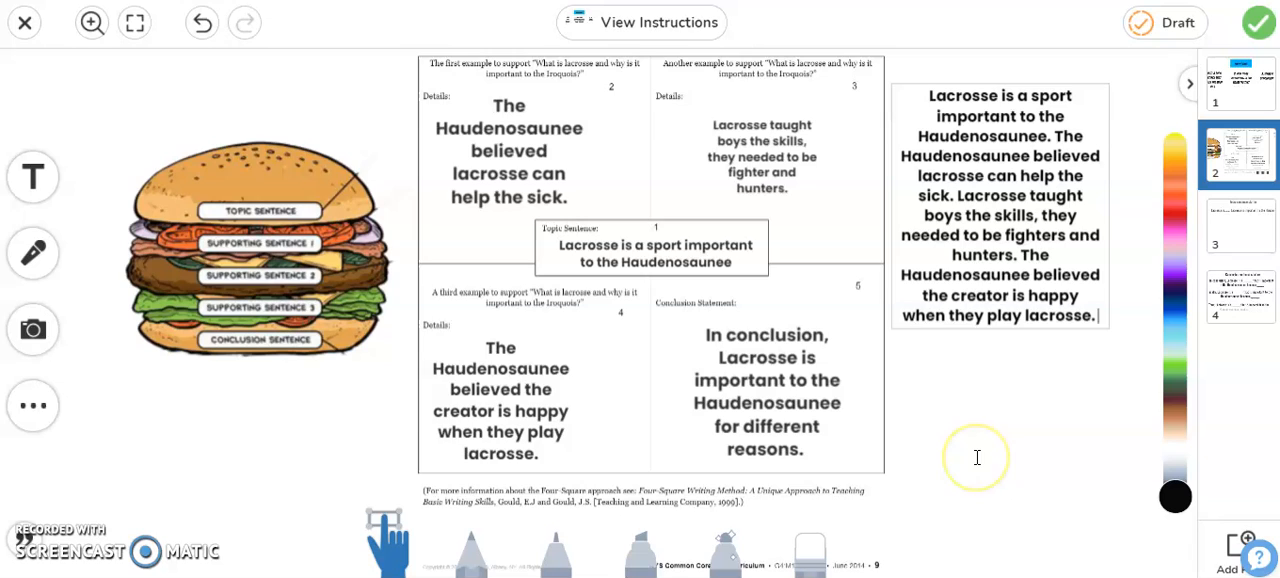
Step: Begin the conclusion "In conclusion lacrosse is important t...", retyping the mistyped "important"
text(In c)
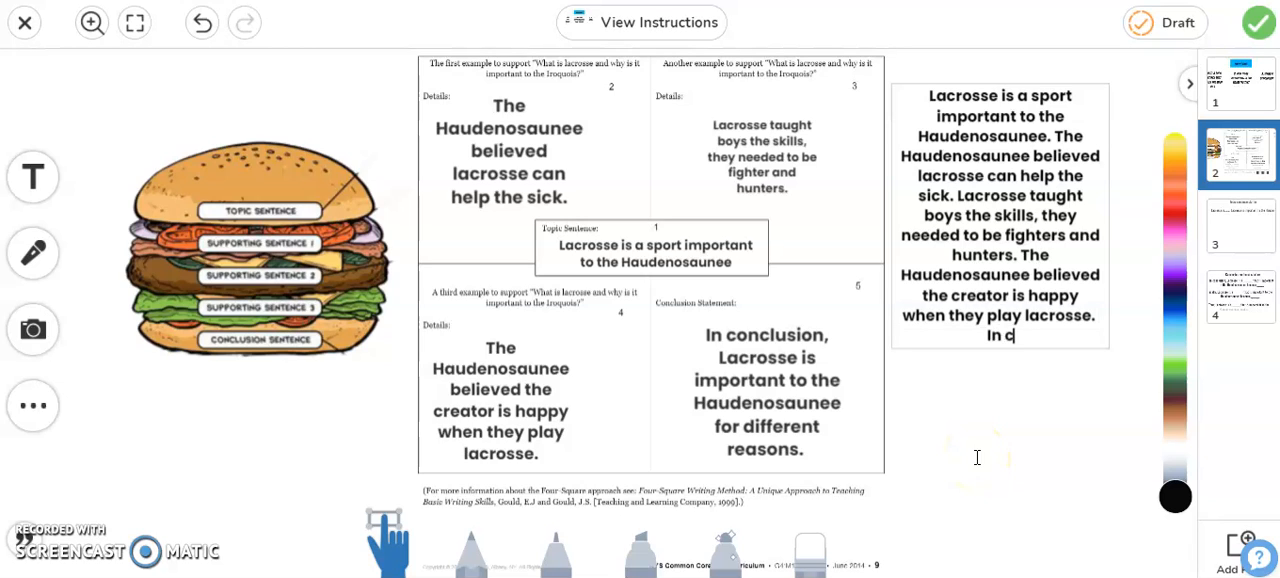
text(onclusion, lacro)
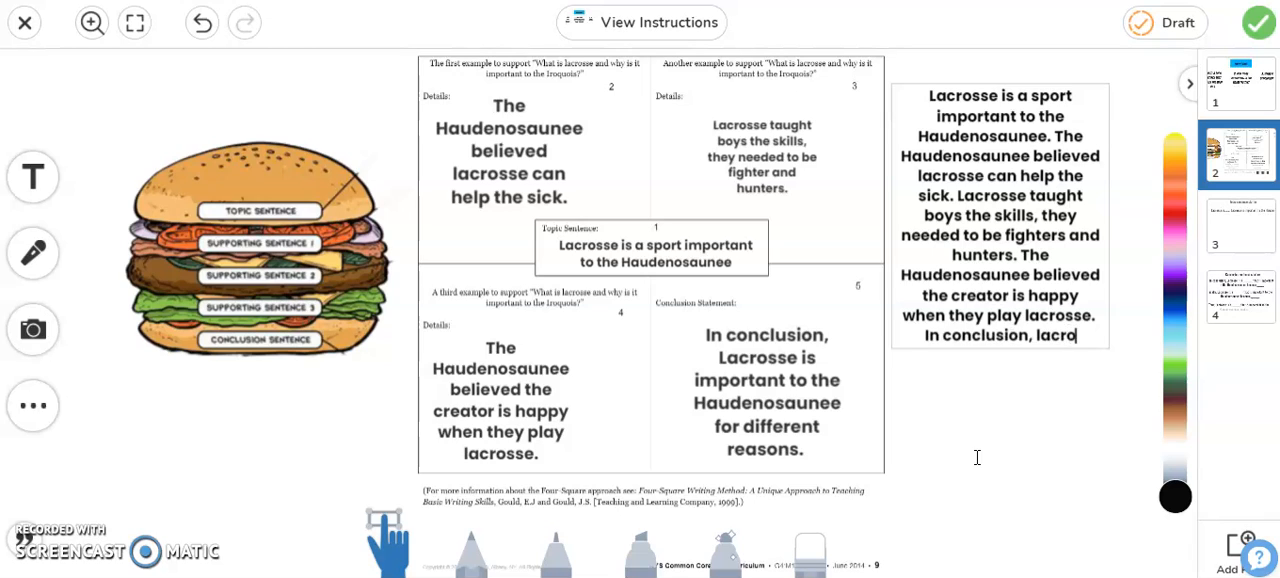
text(sse is im)
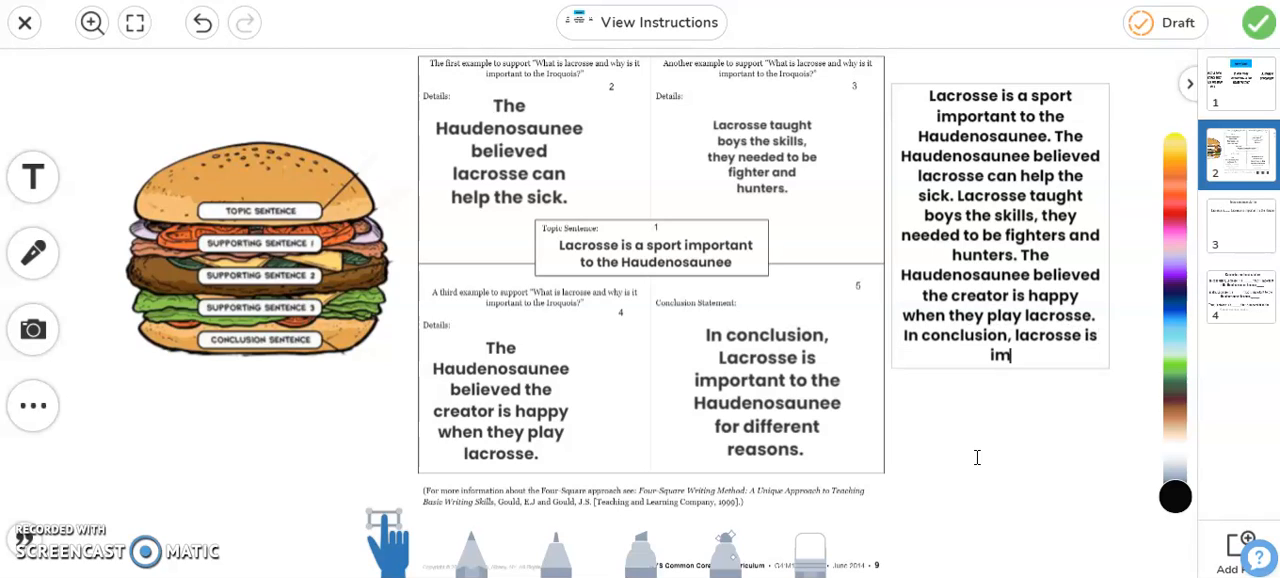
text(portwn)
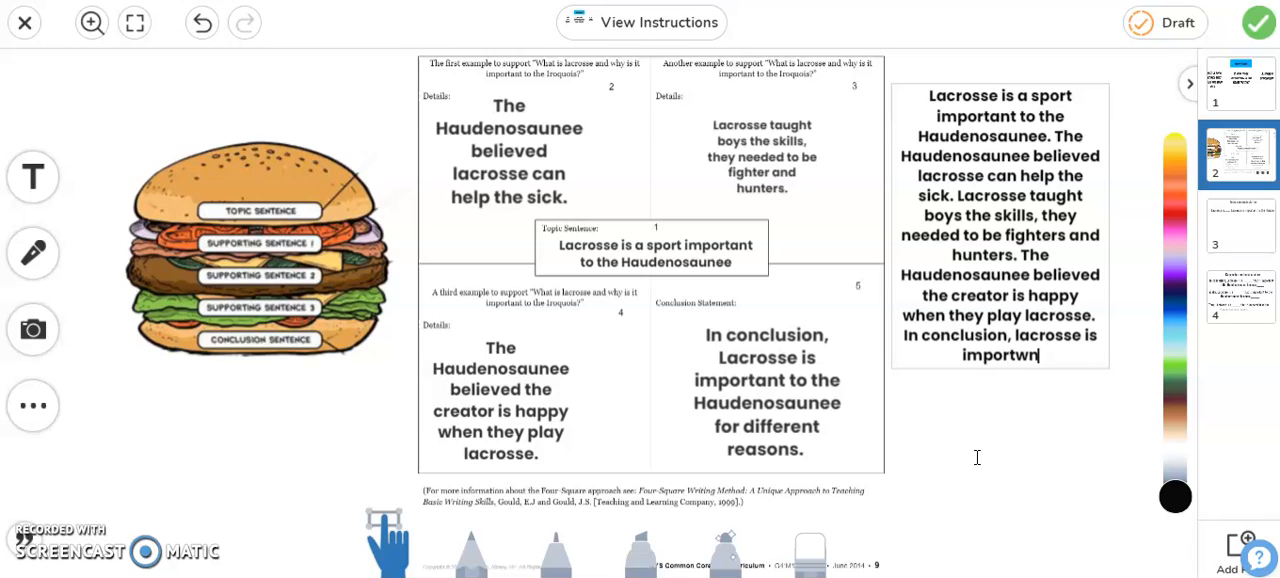
text(important to the)
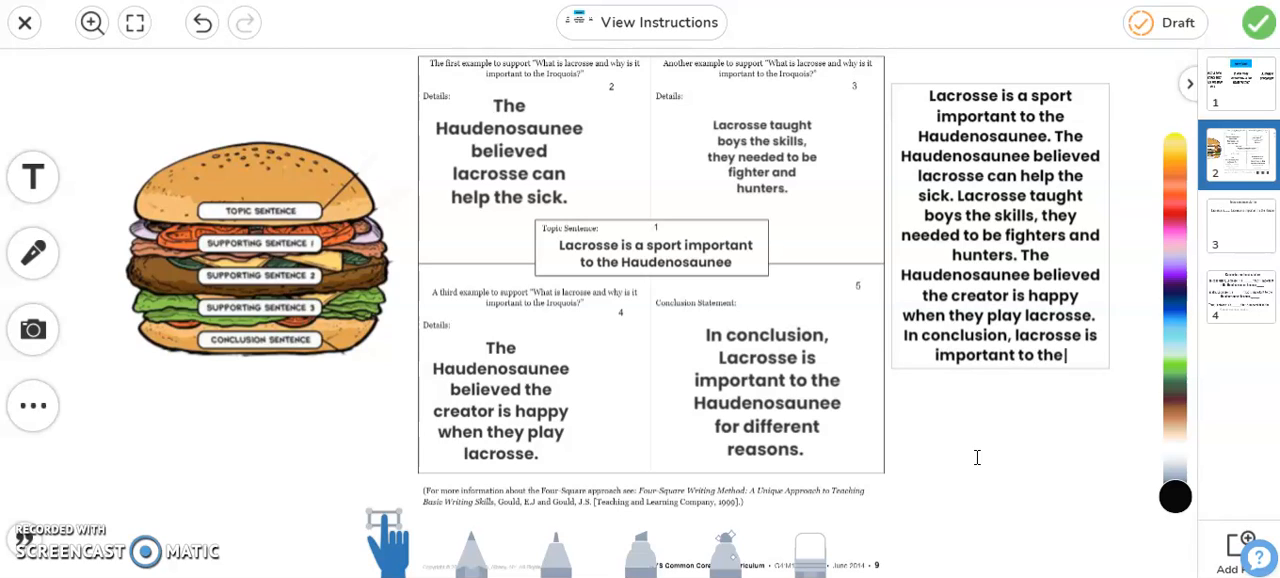
Step: Finish the conclusion "...to the Haudenosaunee for different reasons", fixing the name's spelling, and end editing
text(Haudenosainee)
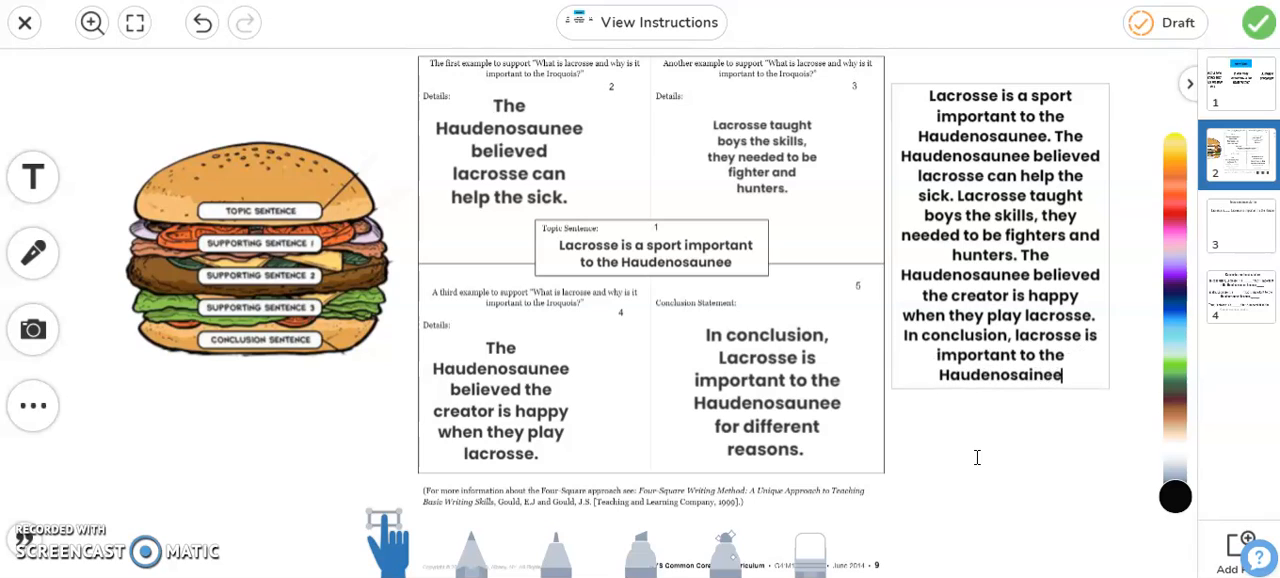
key(Backspace)
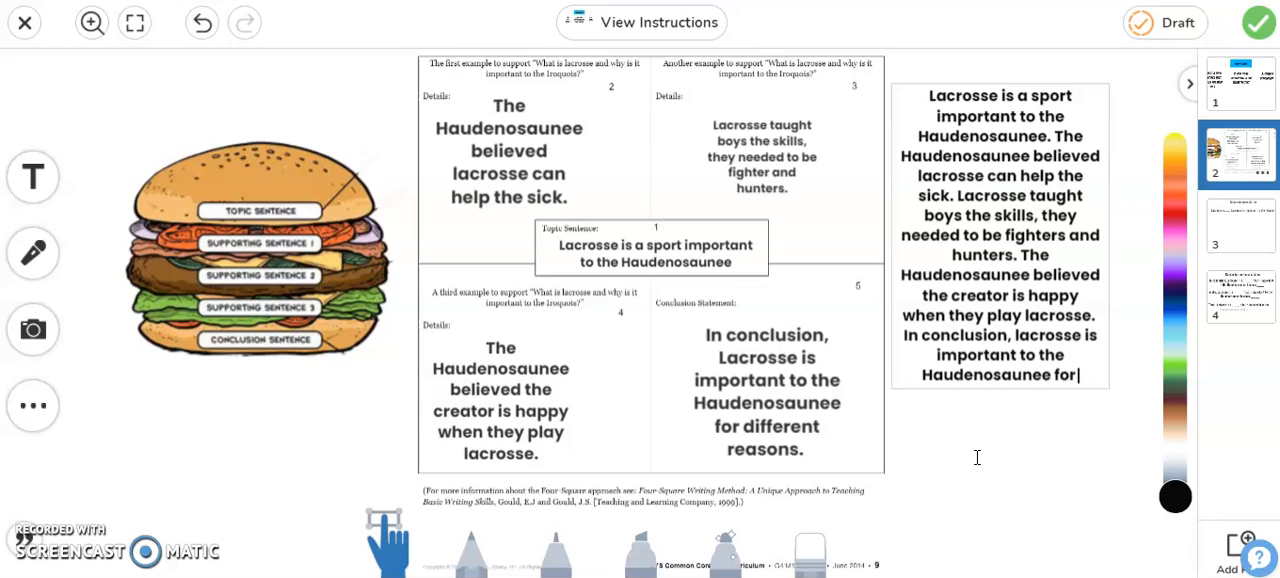
text(different reasons.)
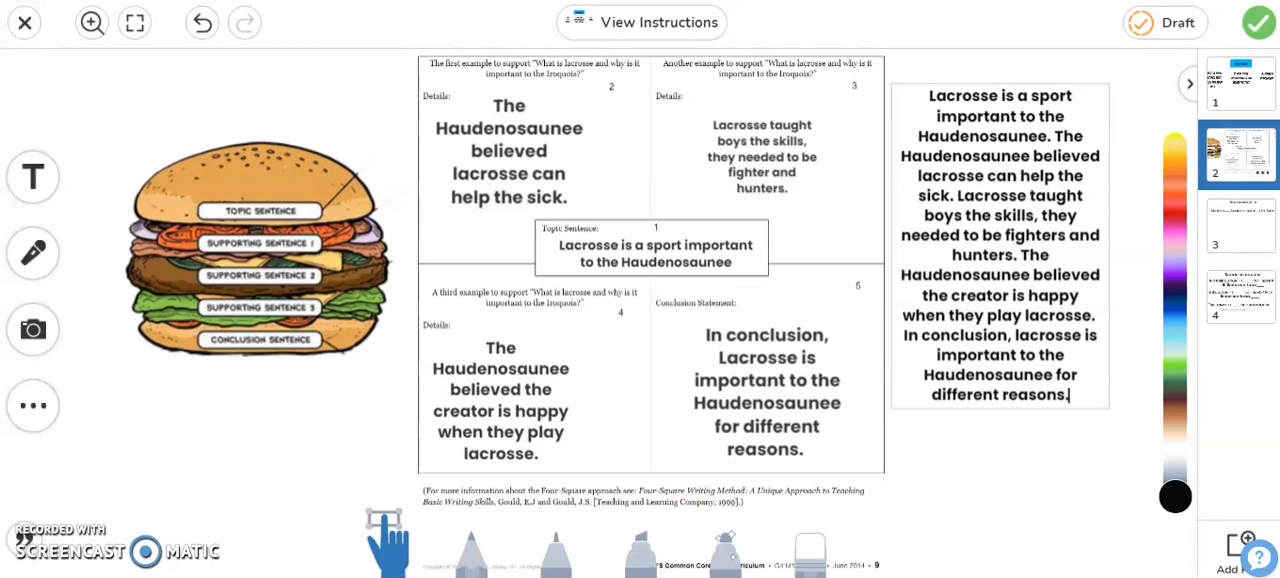
click(1000, 244)
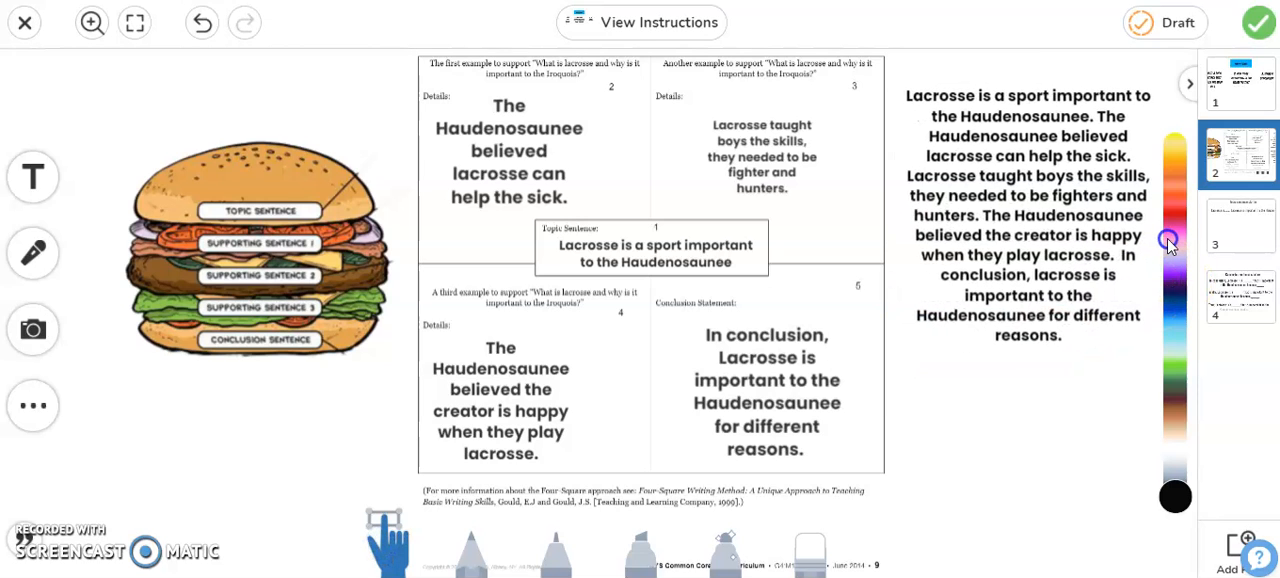
click(1028, 216)
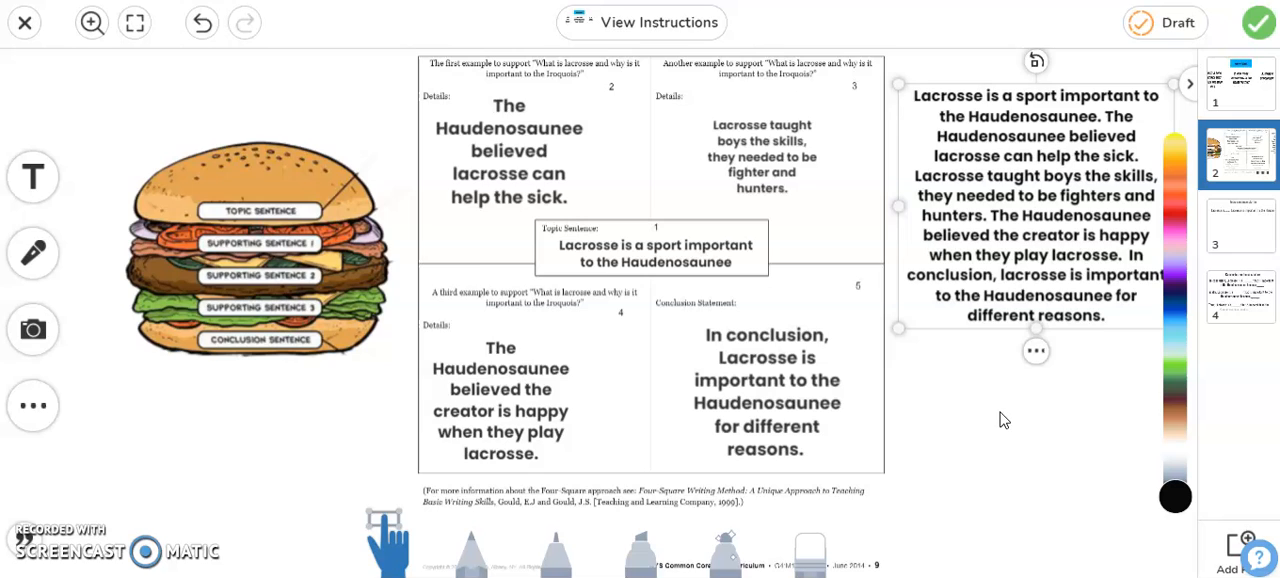
mouse_move(512, 160)
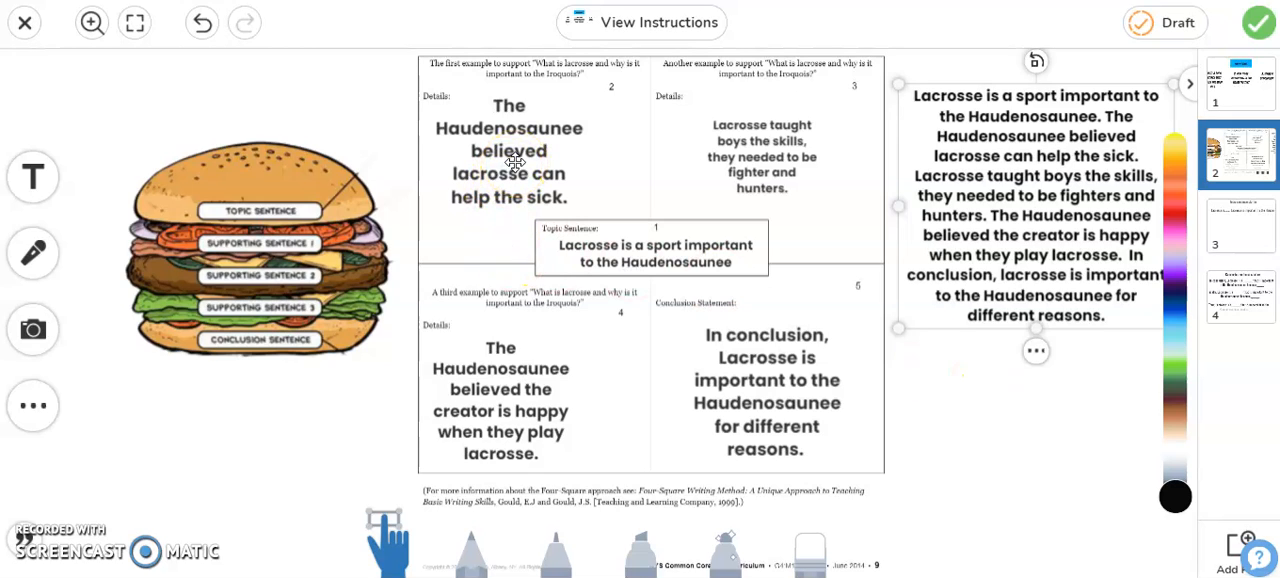